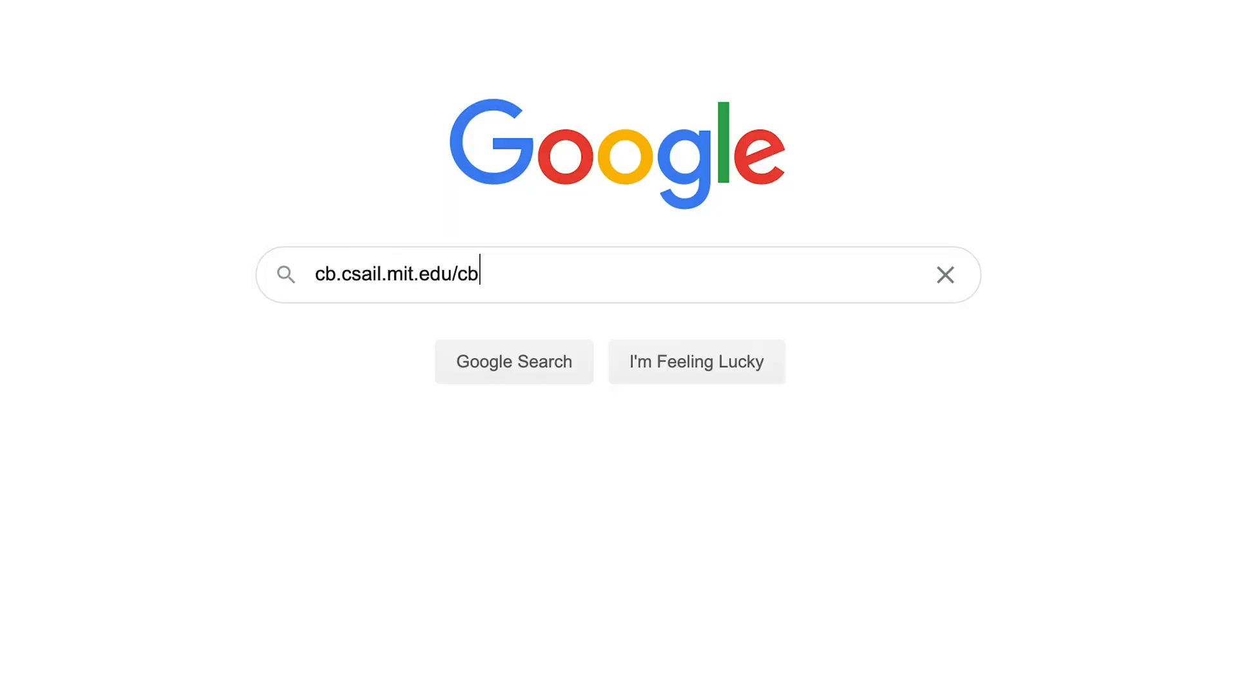
Search Google for the cb.csail.mit.edu/cb/cryodrgn address and open the 'cryoDRGN - MIT' result.
key("Return")
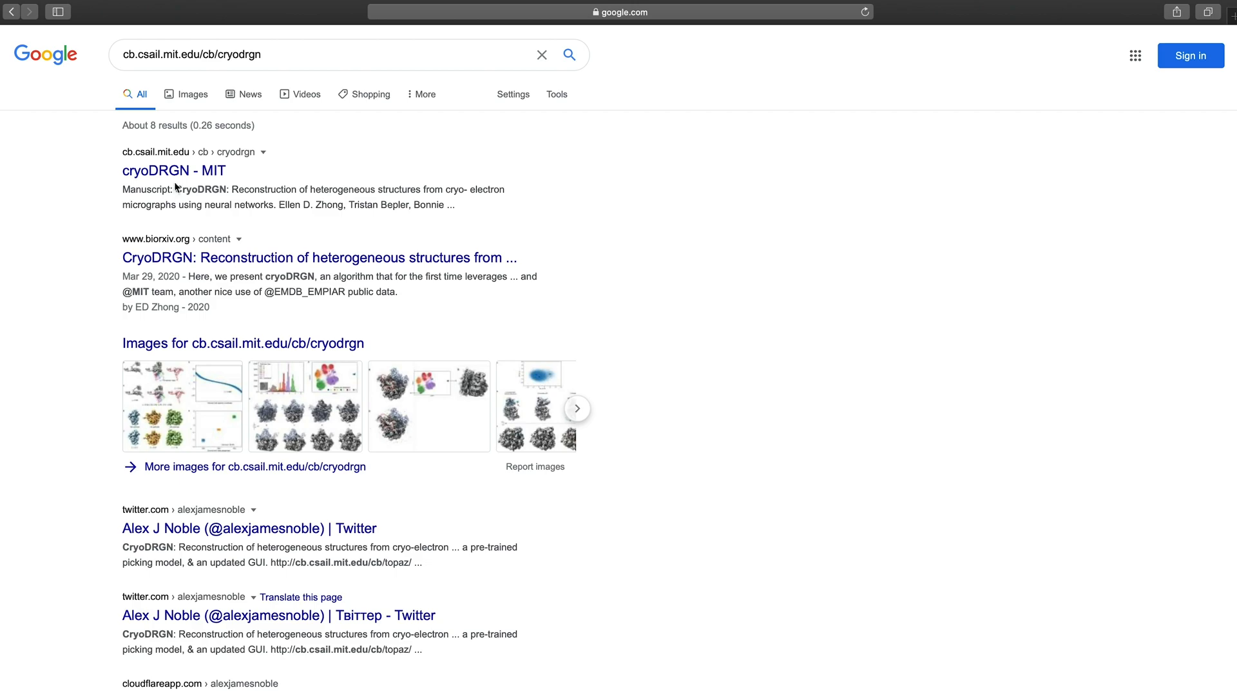
left_click(173, 170)
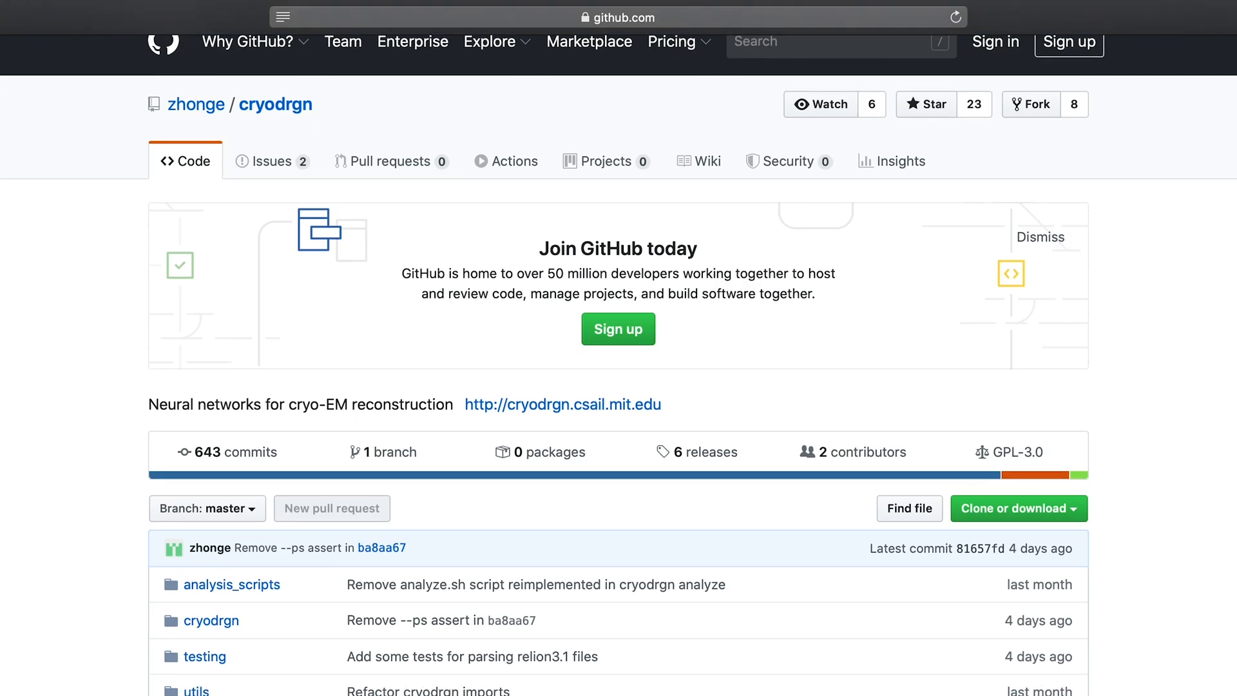
Scroll the zhonge/cryodrgn repository page down past the file list to its README.
scroll("down", 3)
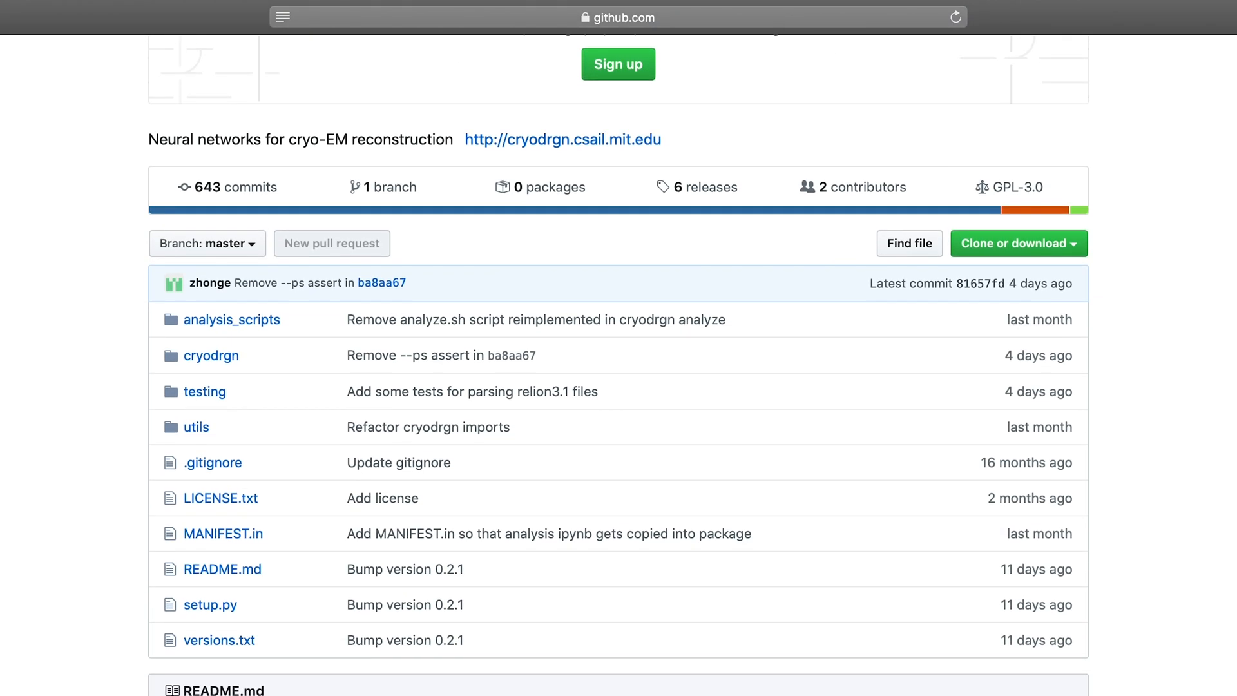
scroll("down", 3)
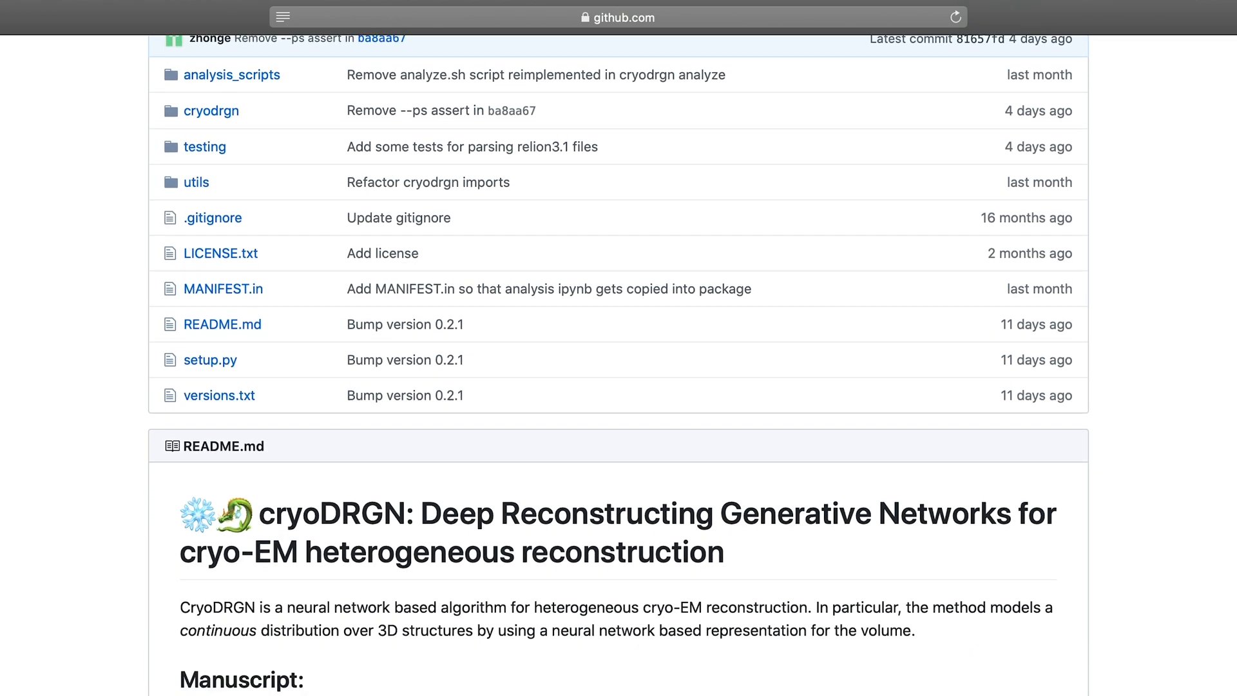